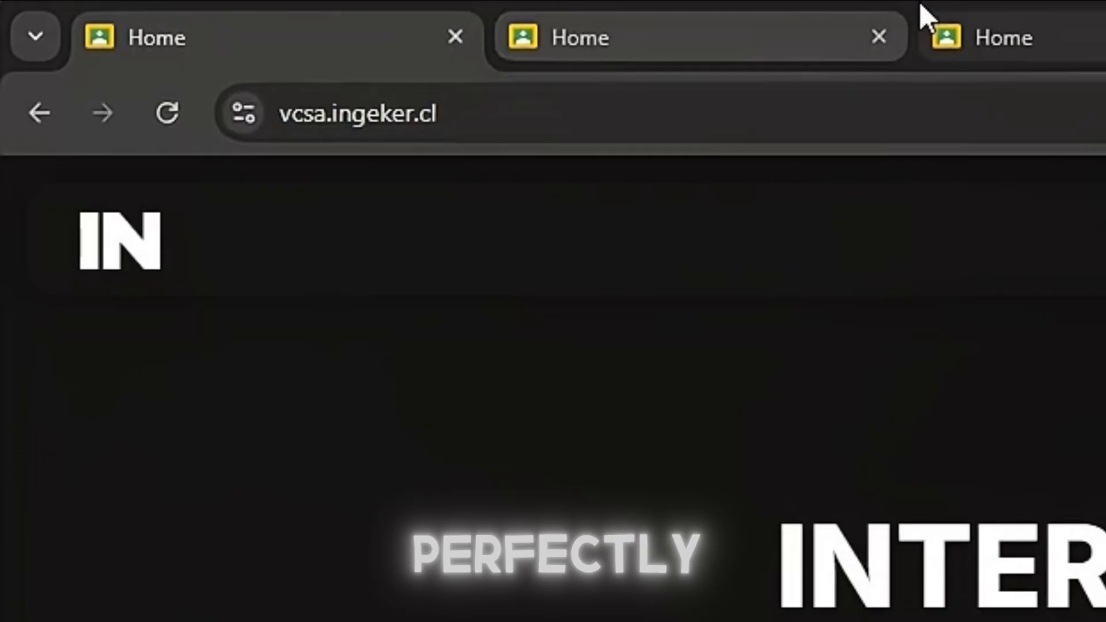
- Open the Interstellar mirror vcsaxinterstellar.axsetubal.pt in new Chrome tabs
text(vcsaxinterstellar.axsetubal.pt)
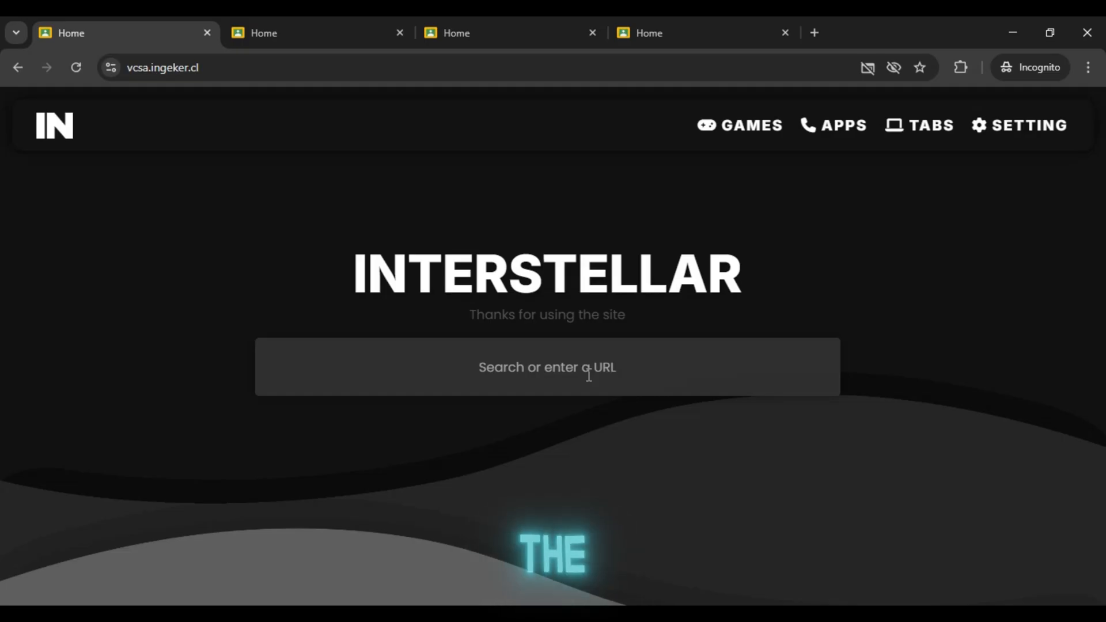
- Search 'github' from the Interstellar home page search box
text(gith)
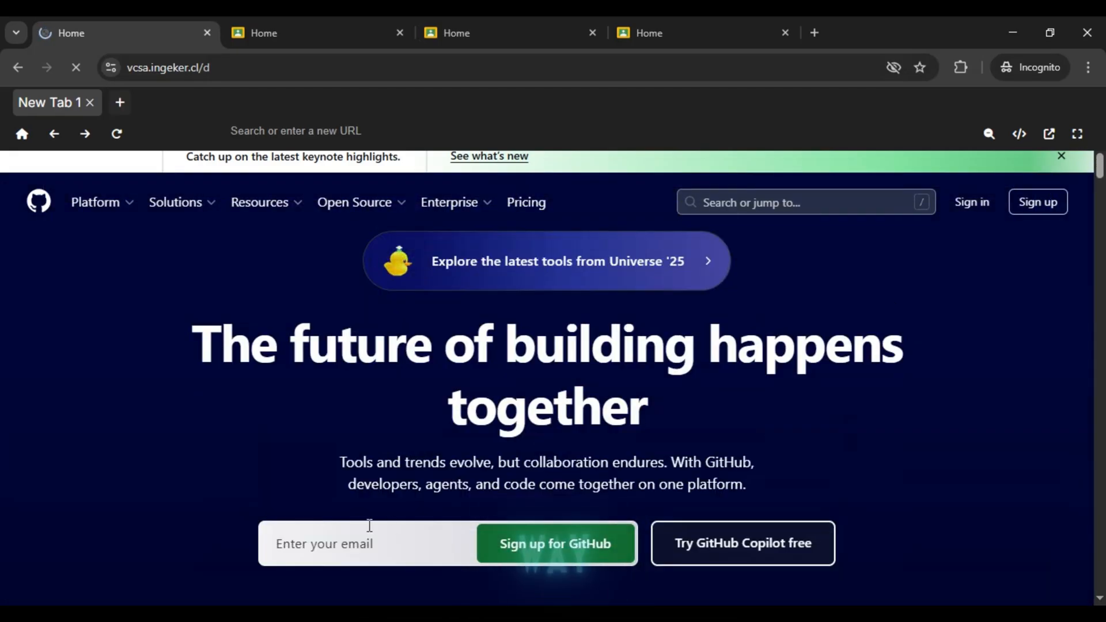
- Click GitHub's email field, scroll down, then switch to the second mirror tab
click(367, 543)
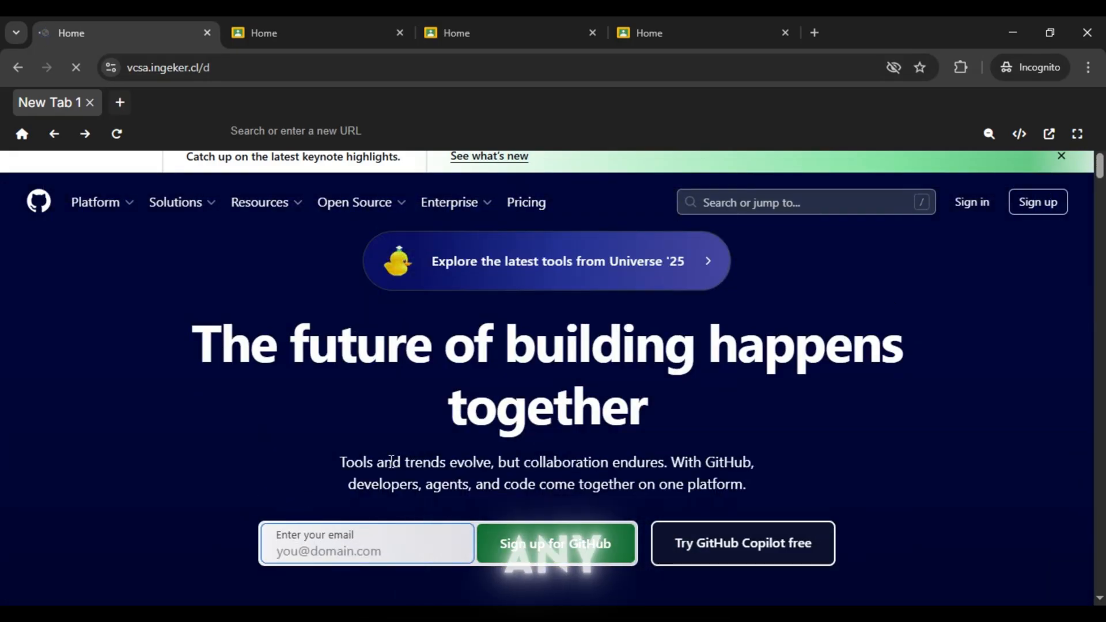
scroll(down, 3)
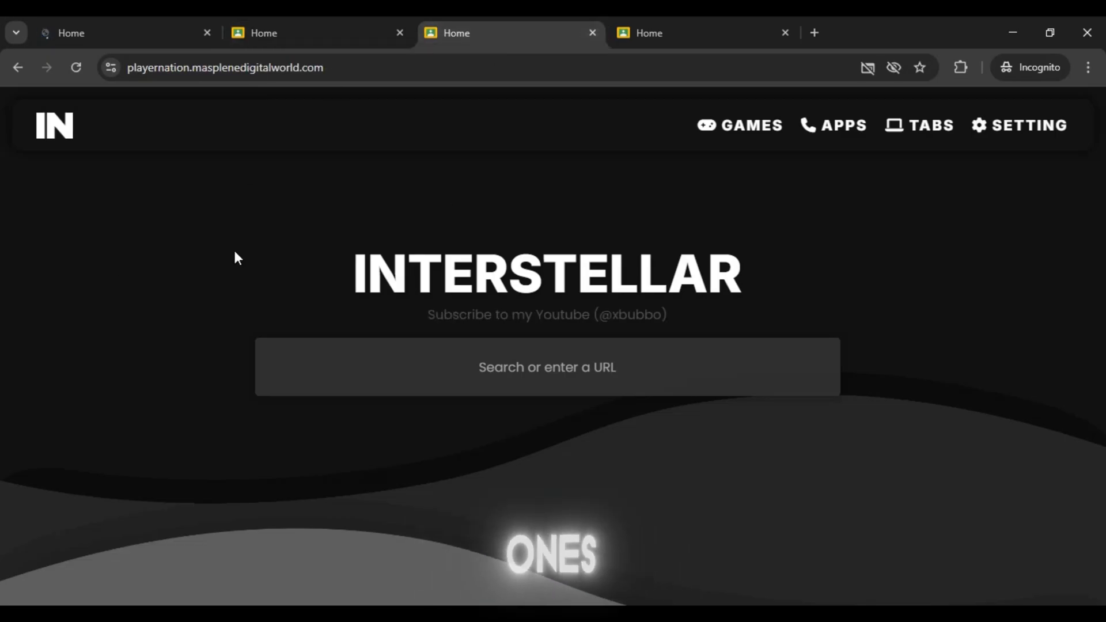
click(317, 34)
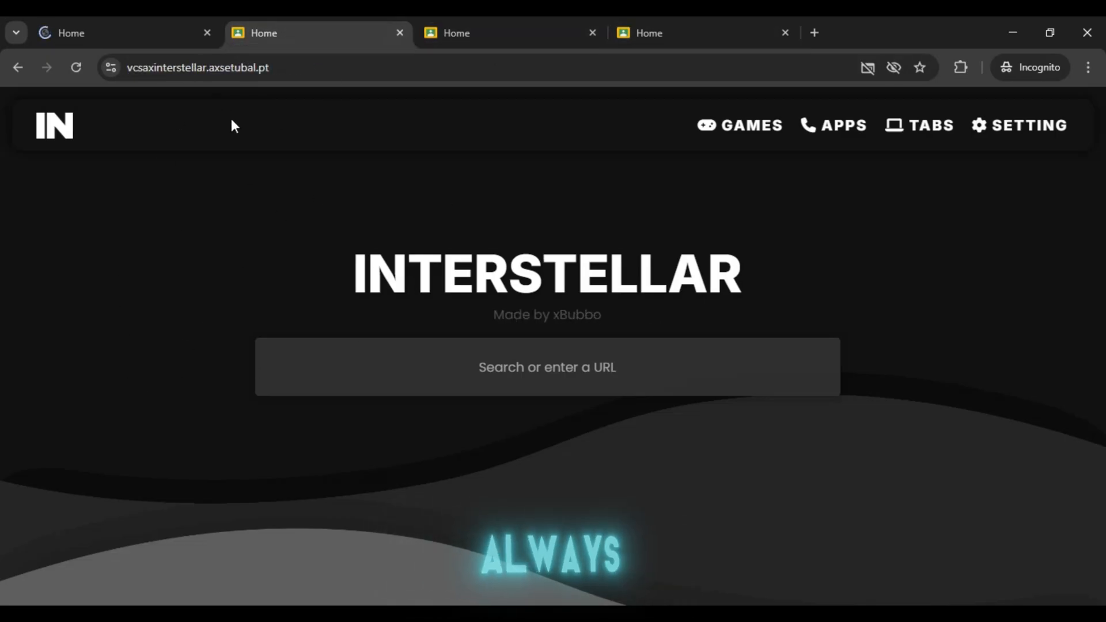